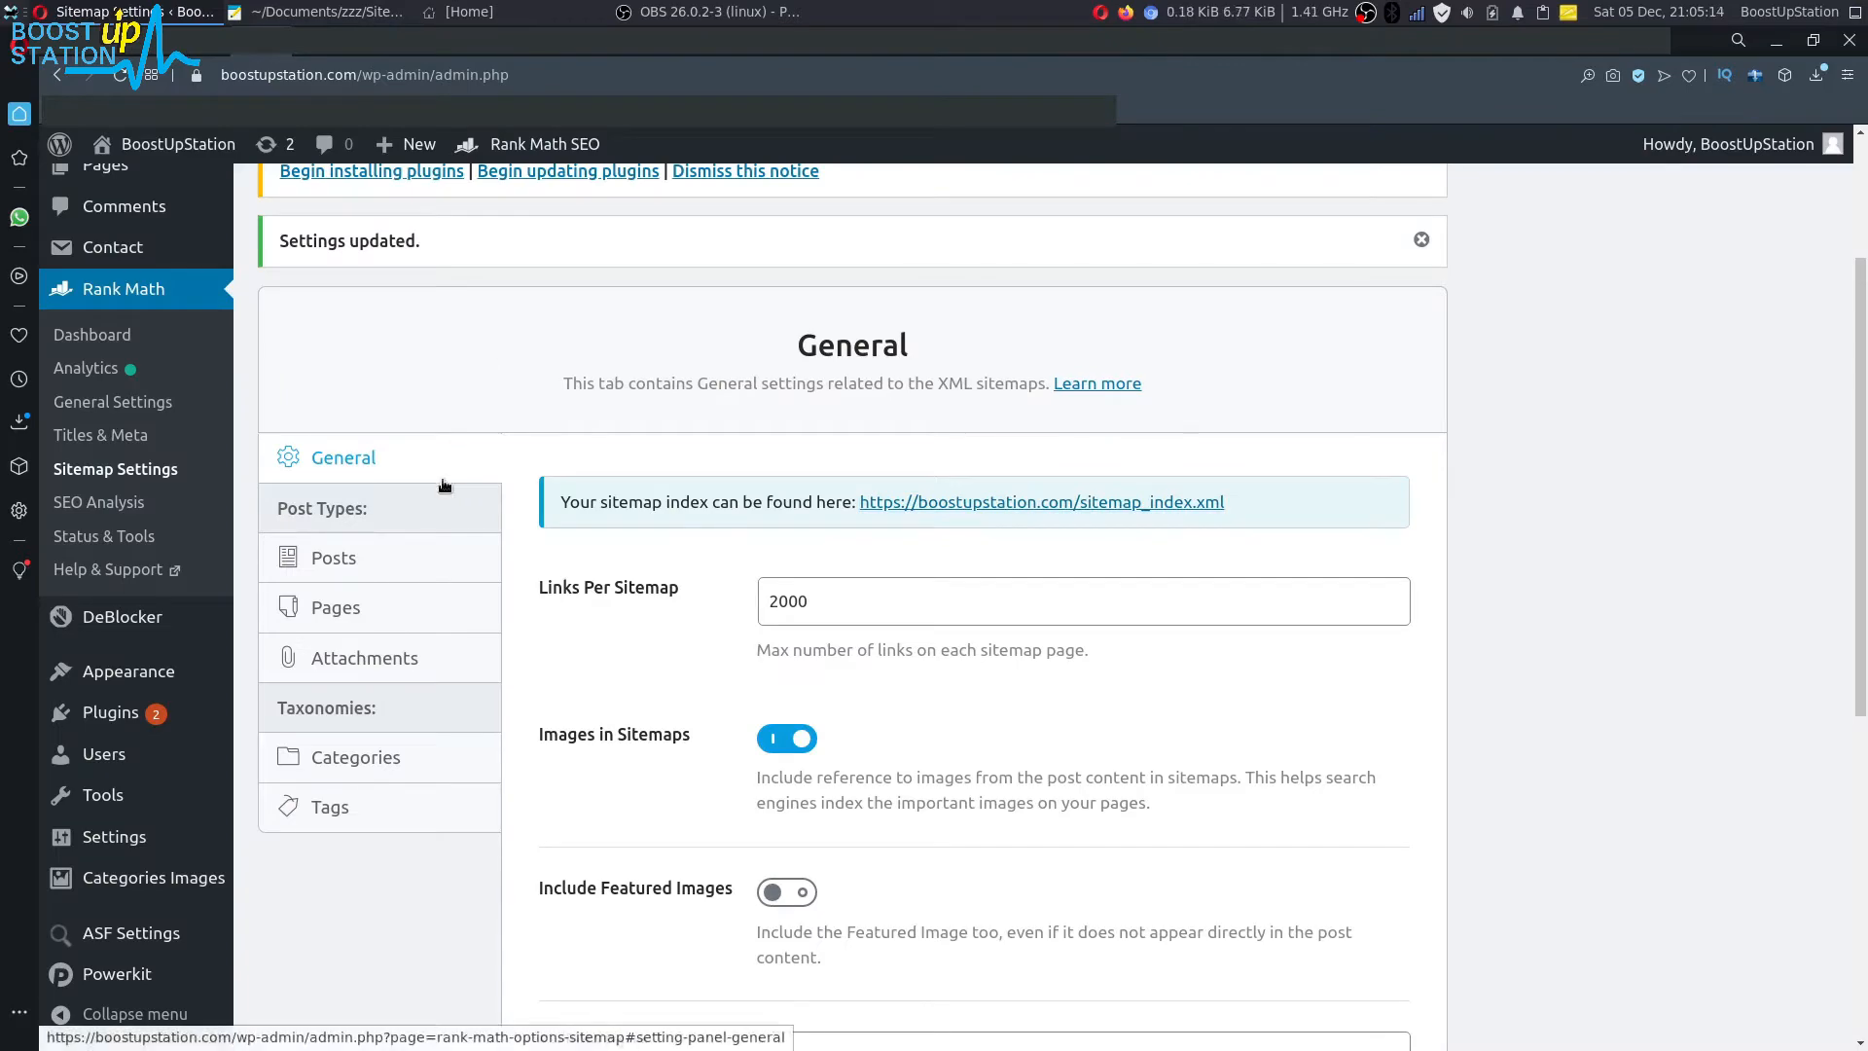
Review the Posts sitemap settings section in Rank Math Sitemap Settings
{"action": "left_click", "coordinate": [1040, 502]}
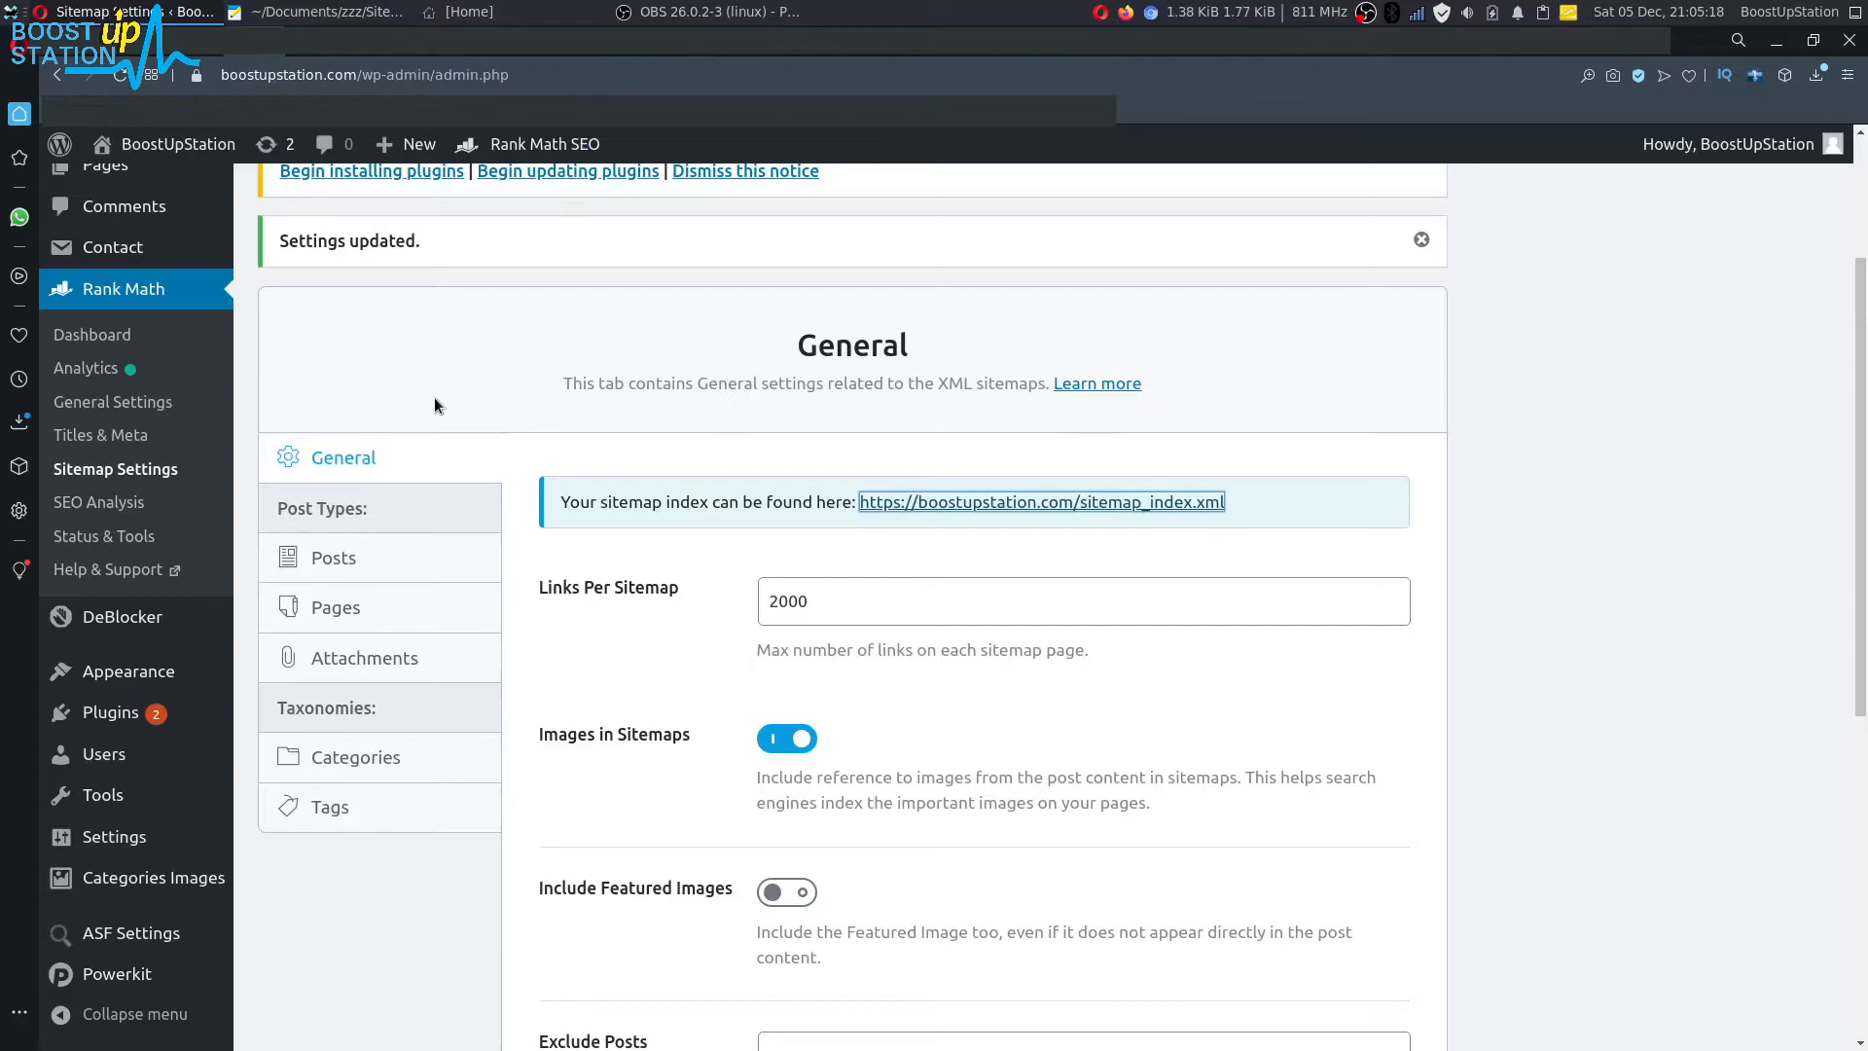
{"action": "left_click", "coordinate": [332, 557]}
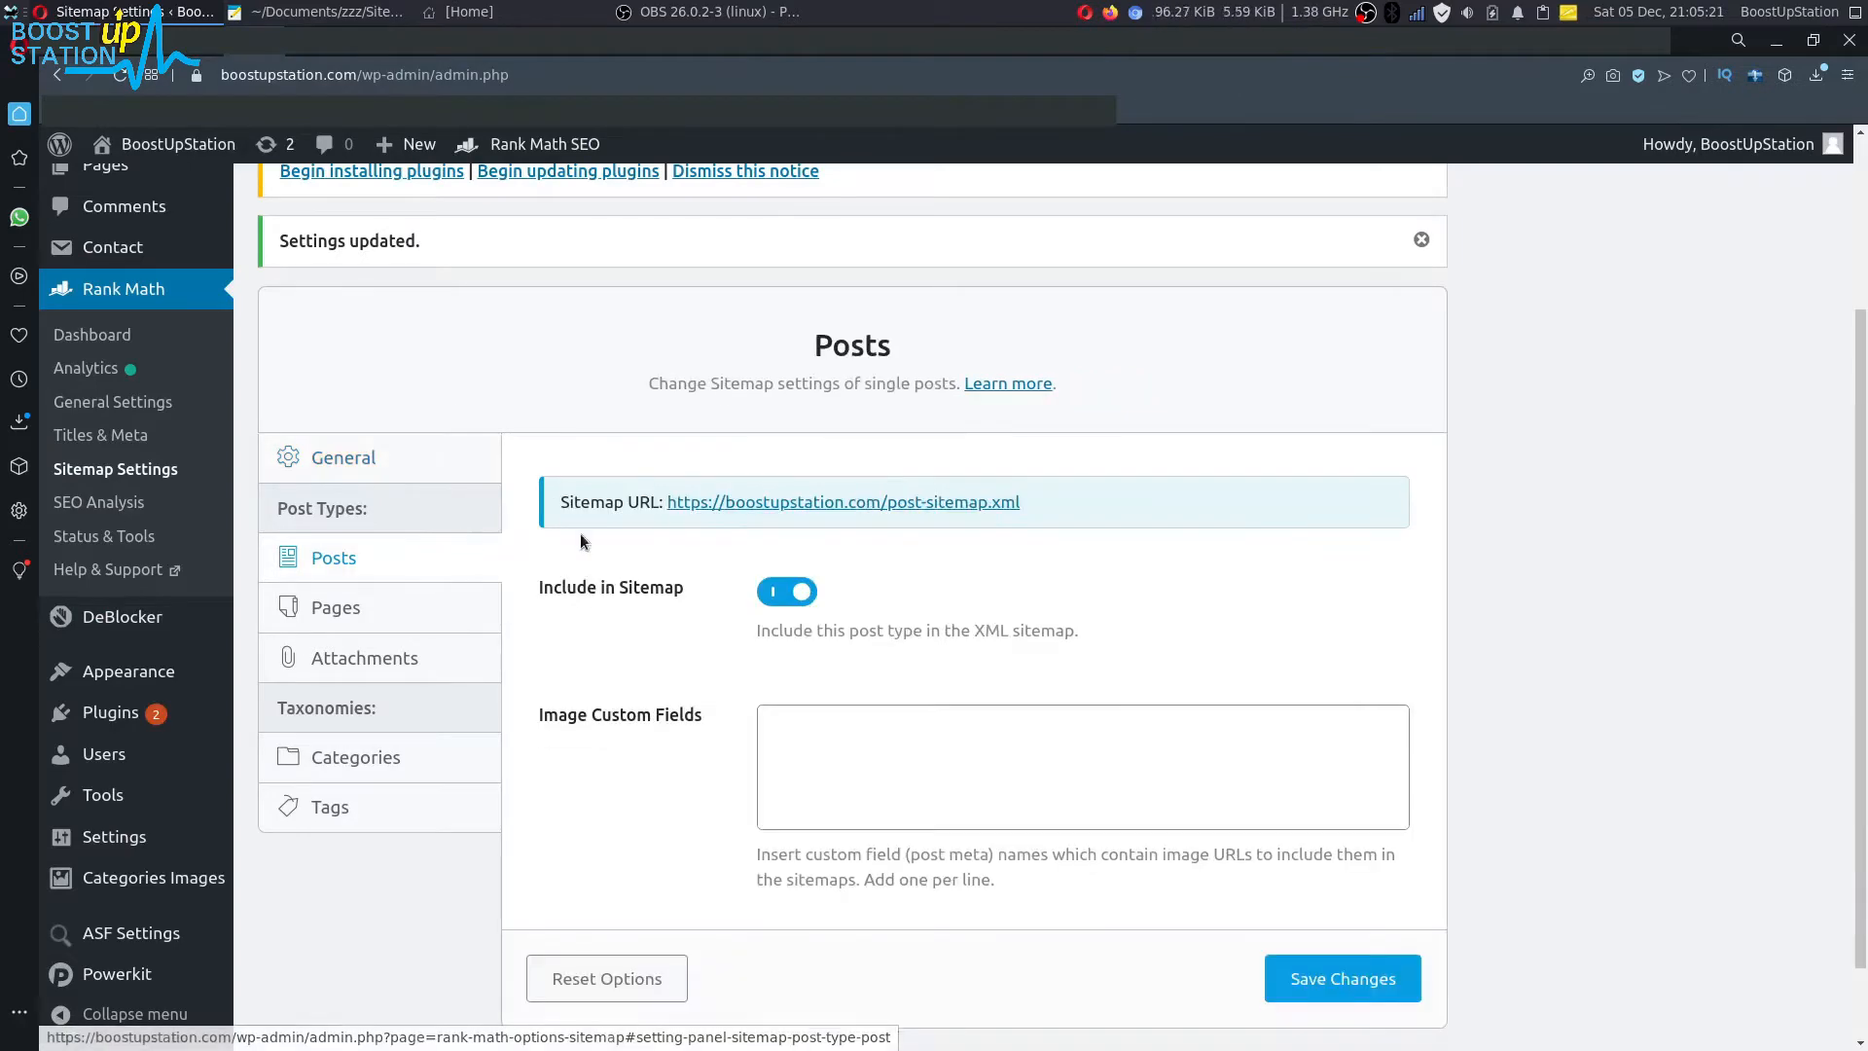
{"action": "left_click", "coordinate": [842, 502]}
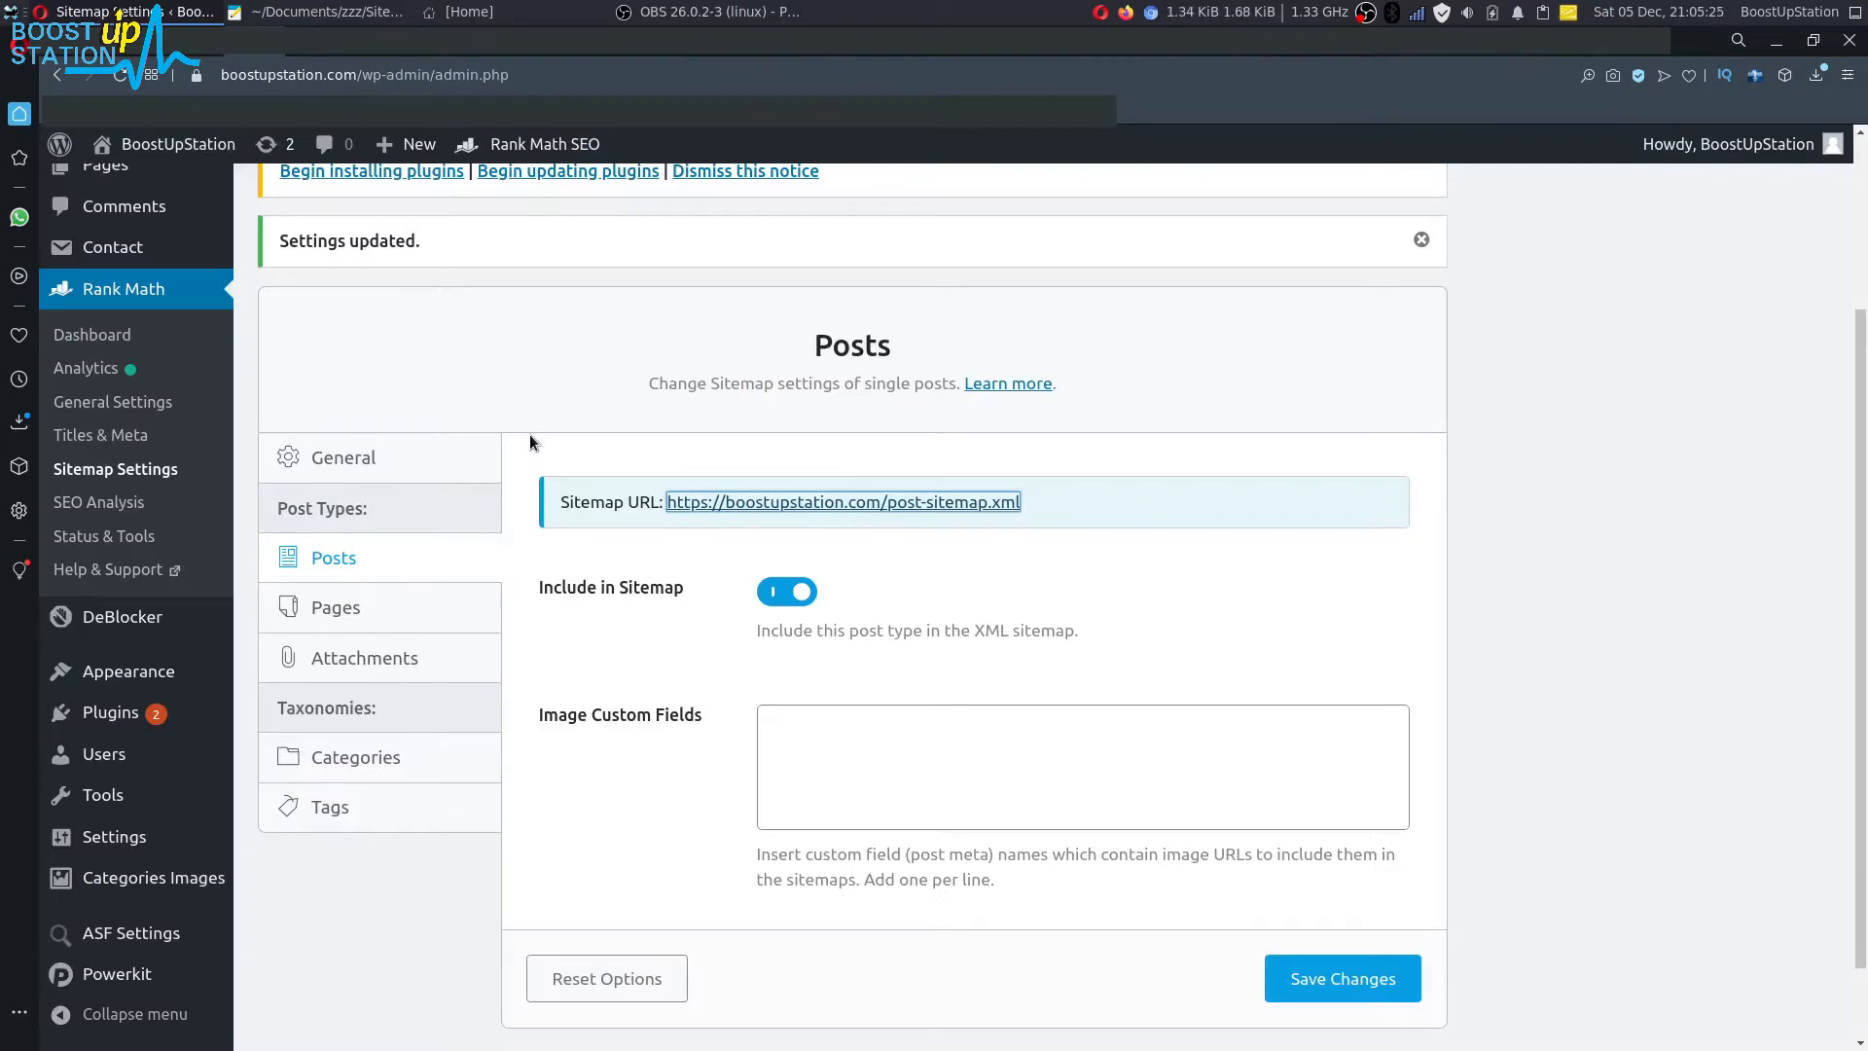
{"action": "scroll", "scroll_direction": "down", "scroll_amount": 3}
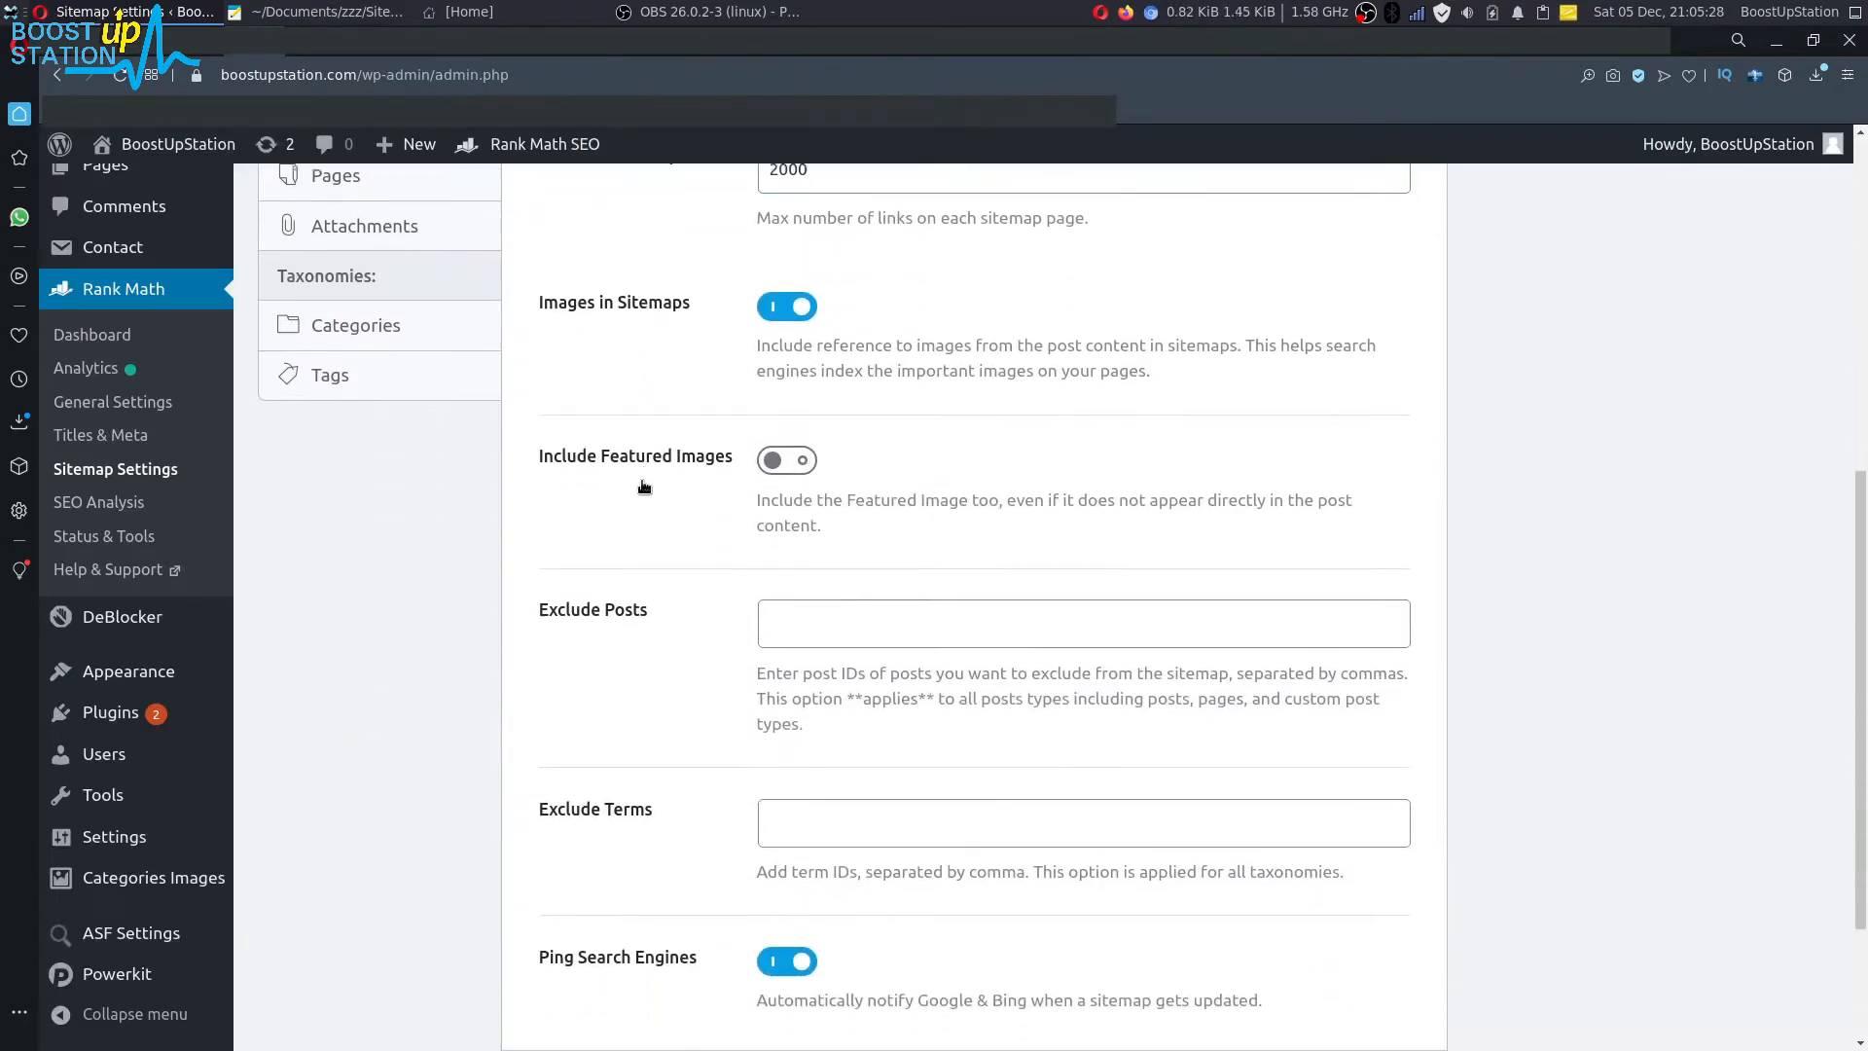
{"action": "scroll", "scroll_direction": "down", "scroll_amount": 3}
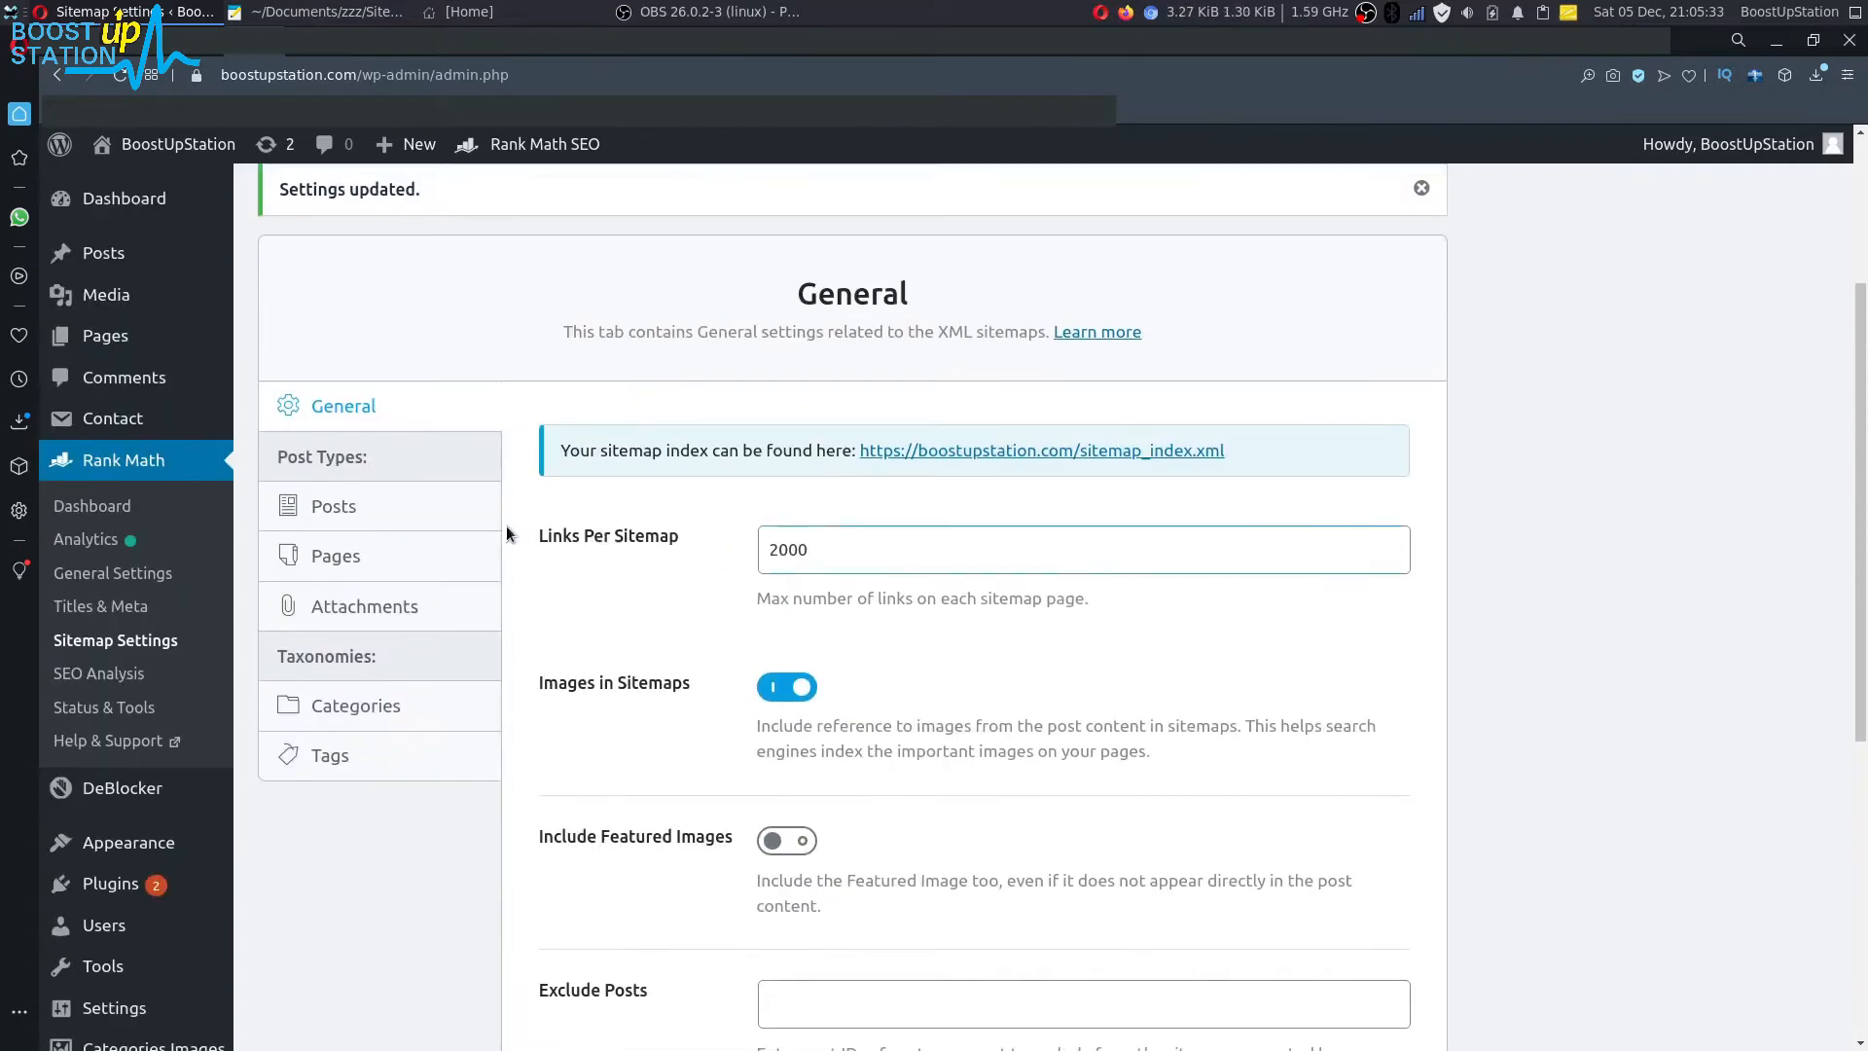
{"action": "left_click", "coordinate": [333, 506]}
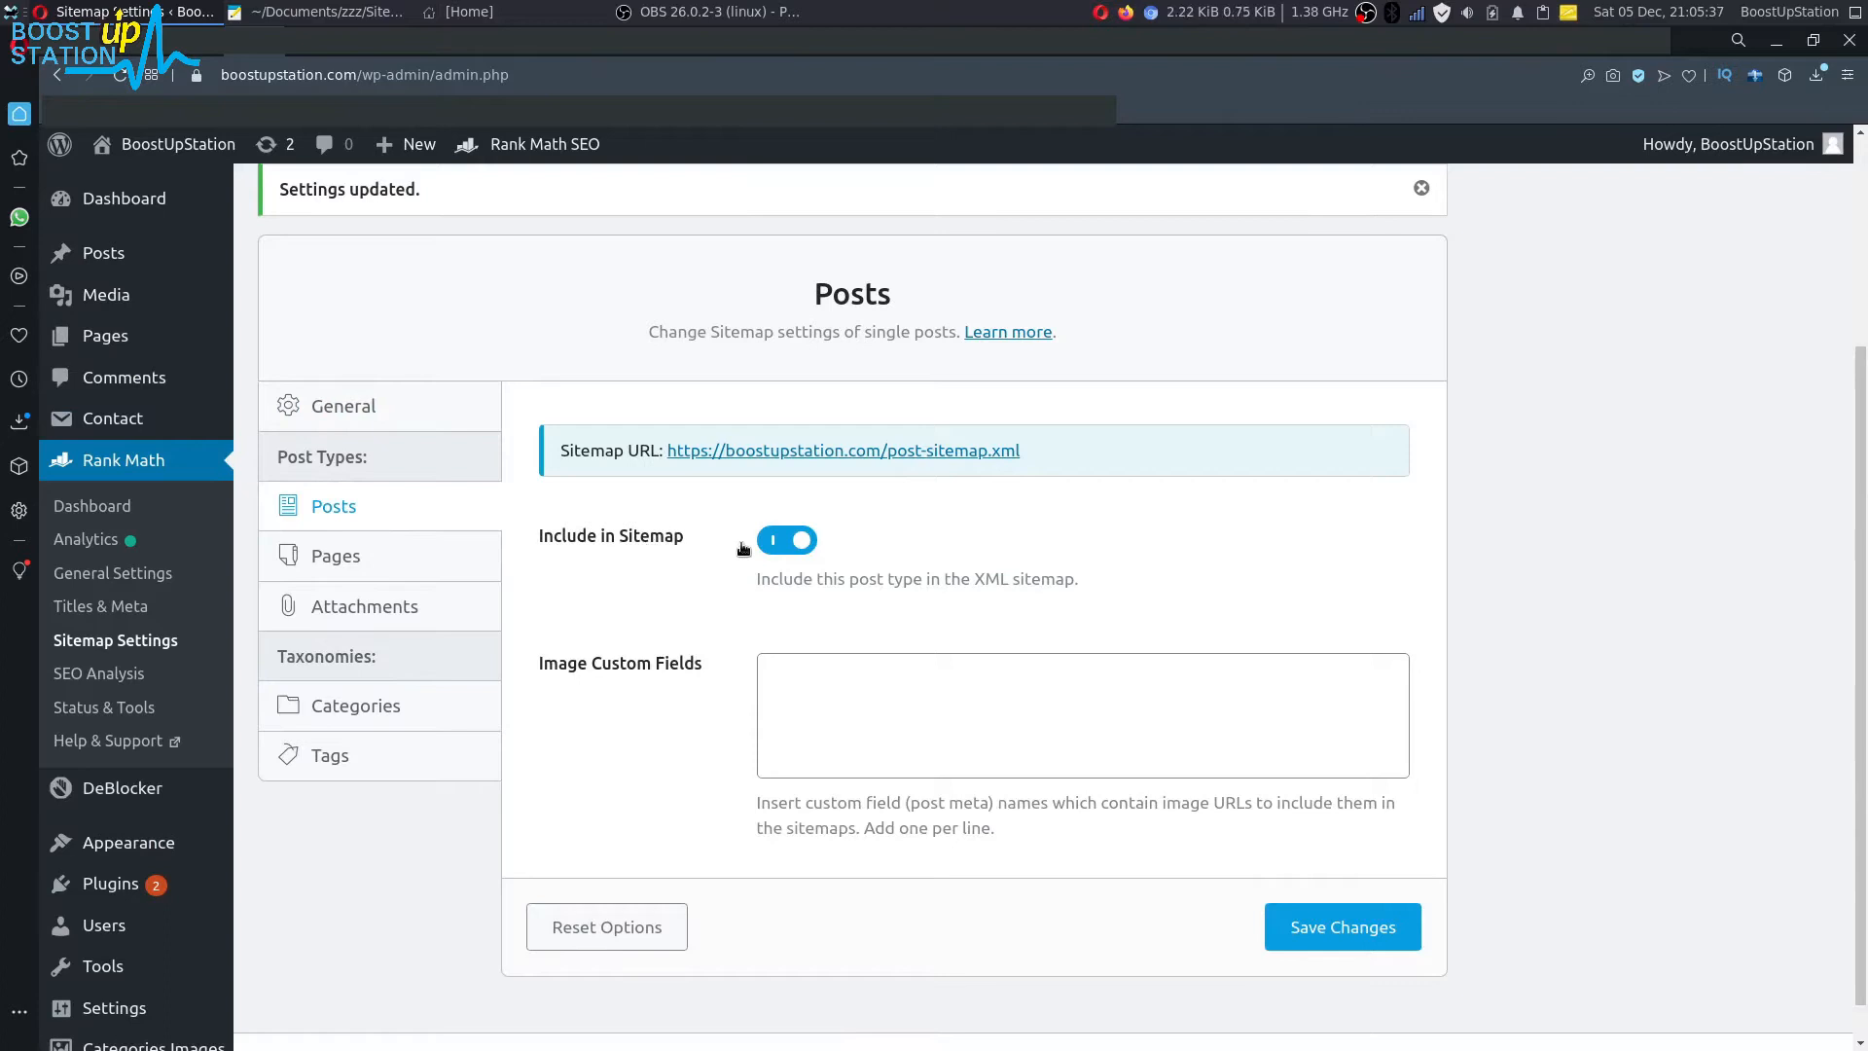
Check the Categories and Attachments sitemap sections, return to General and load sitemap_index.xml
{"action": "left_click", "coordinate": [786, 539]}
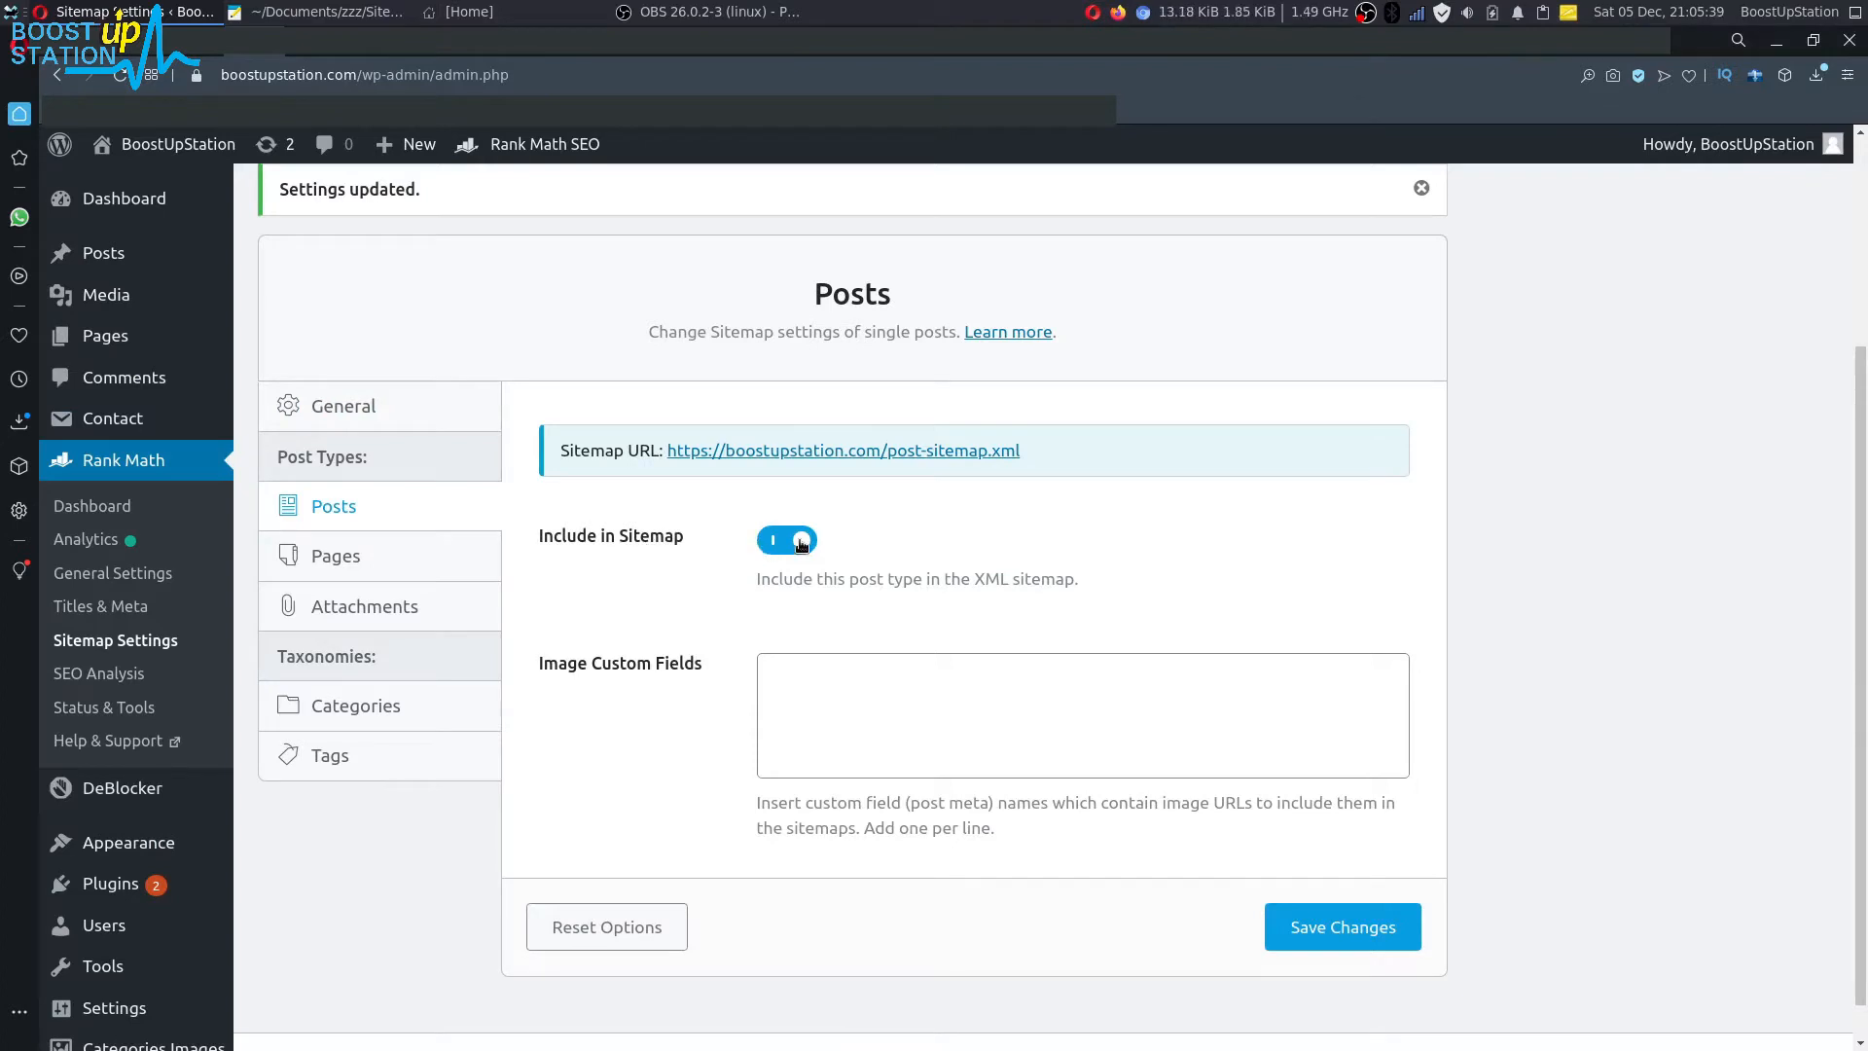
{"action": "left_click", "coordinate": [335, 554]}
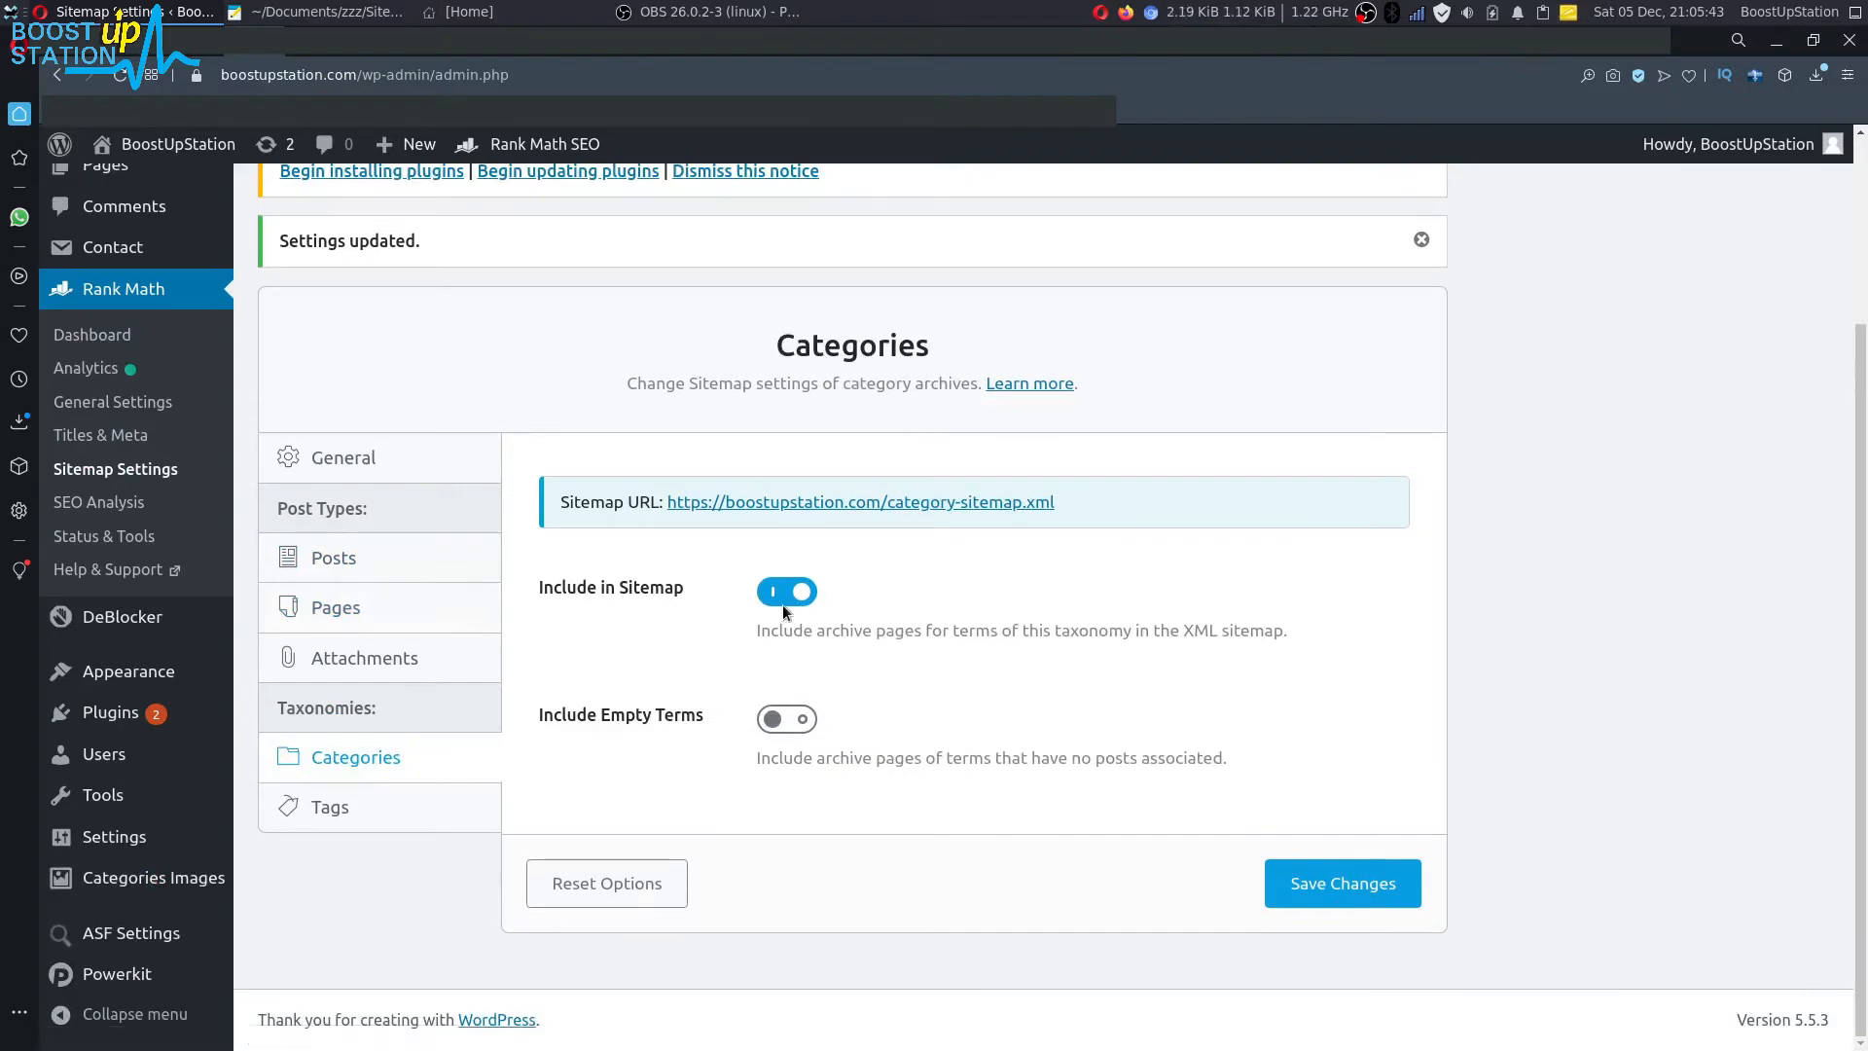
{"action": "left_click", "coordinate": [366, 658]}
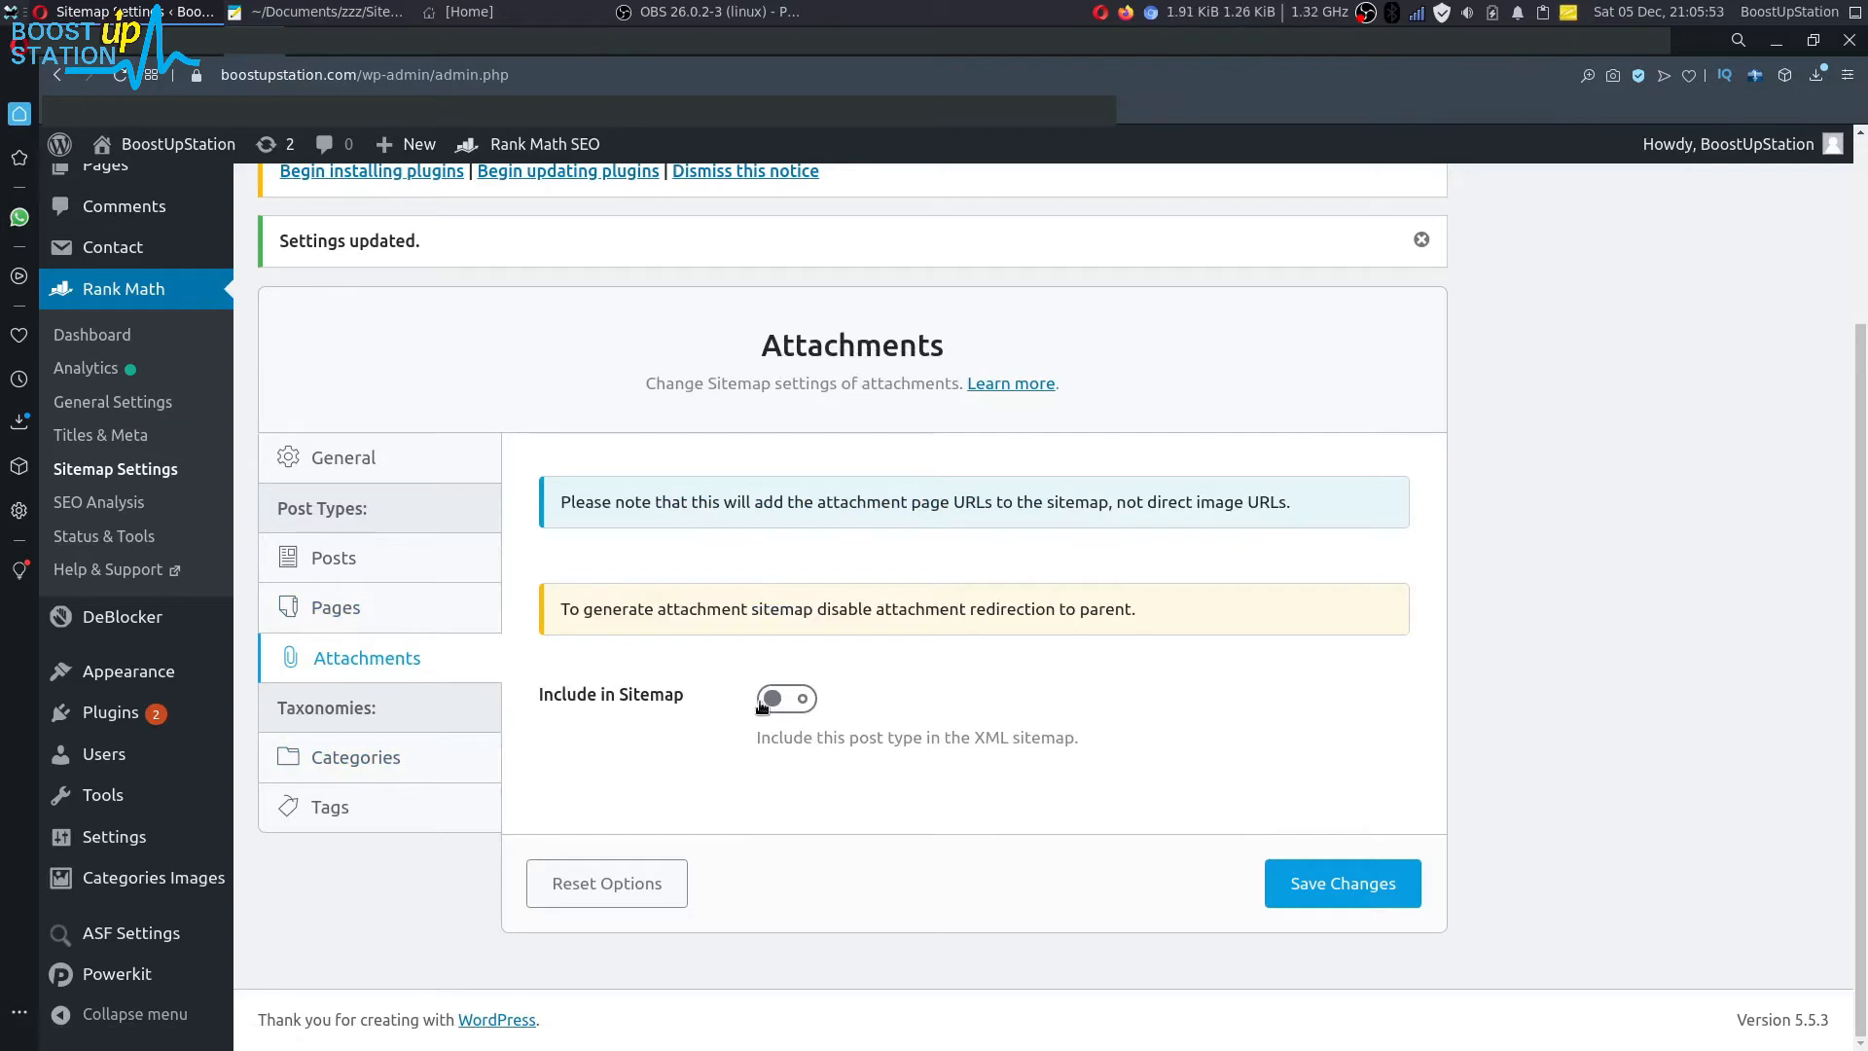
{"action": "left_click", "coordinate": [331, 806]}
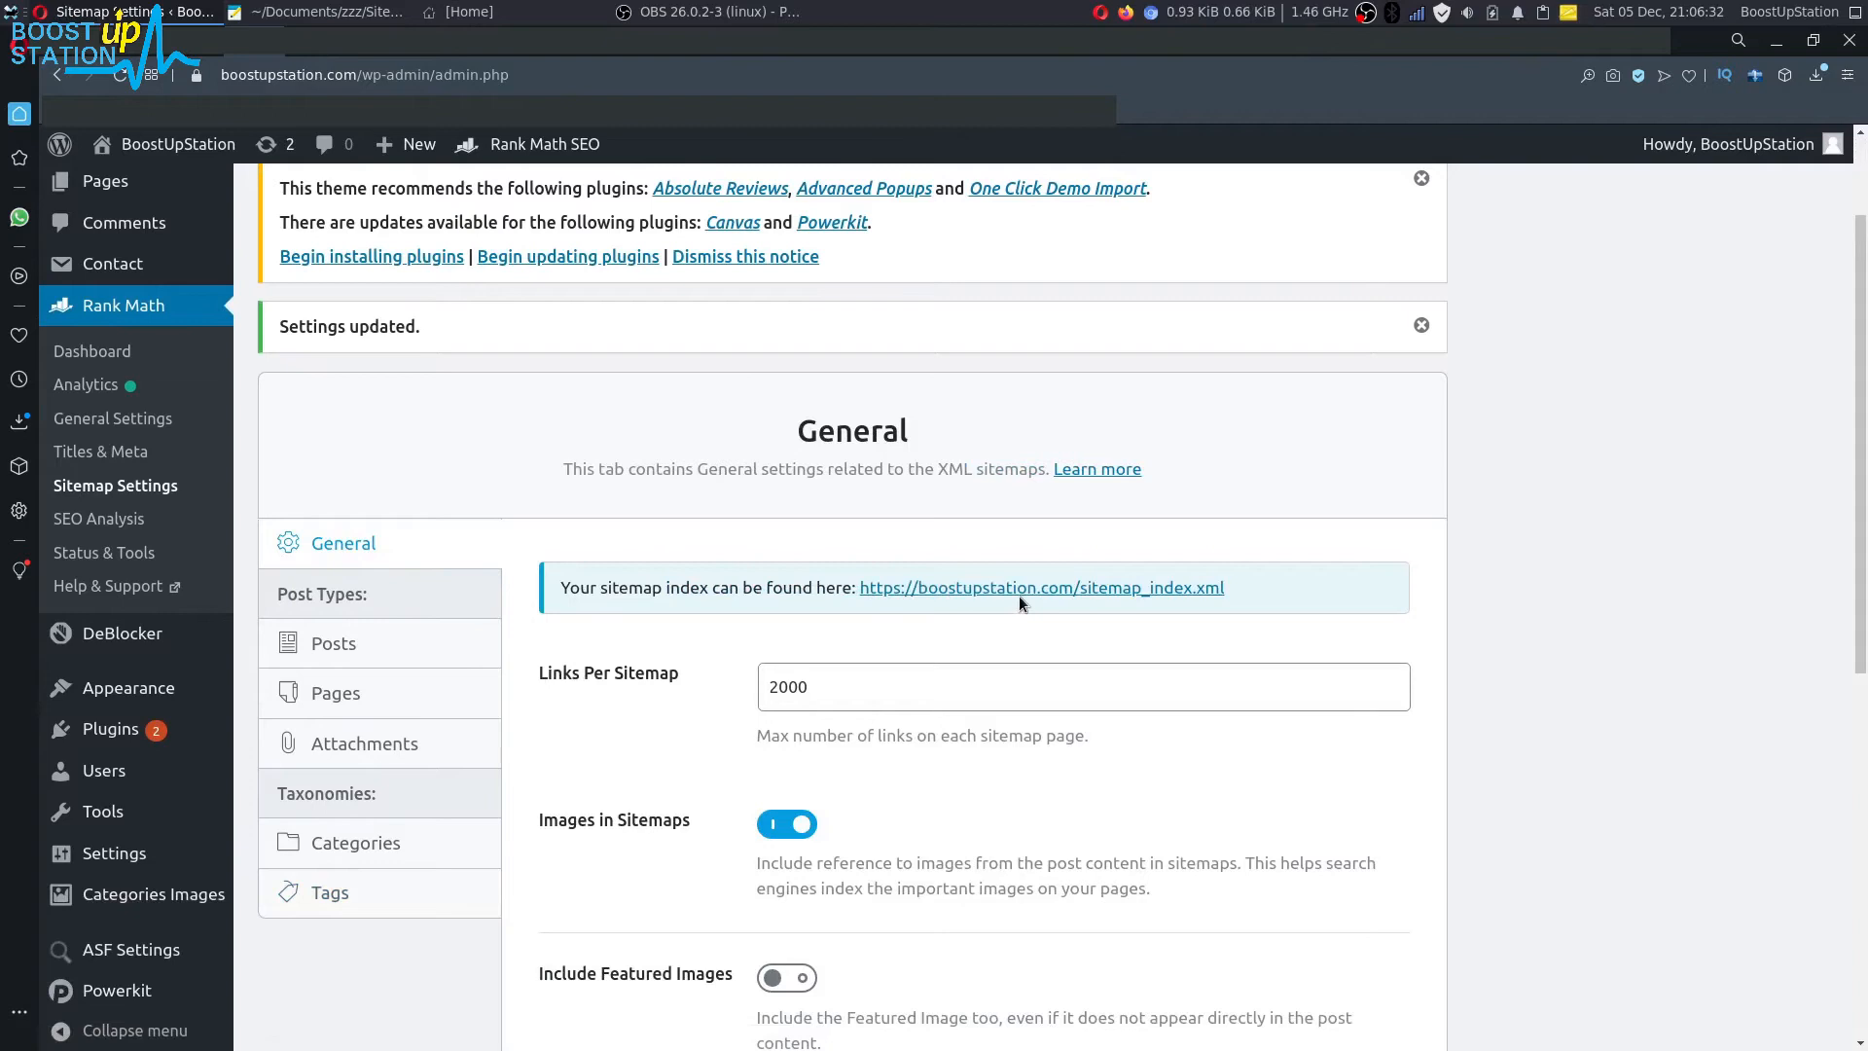
{"action": "left_click", "coordinate": [1039, 588]}
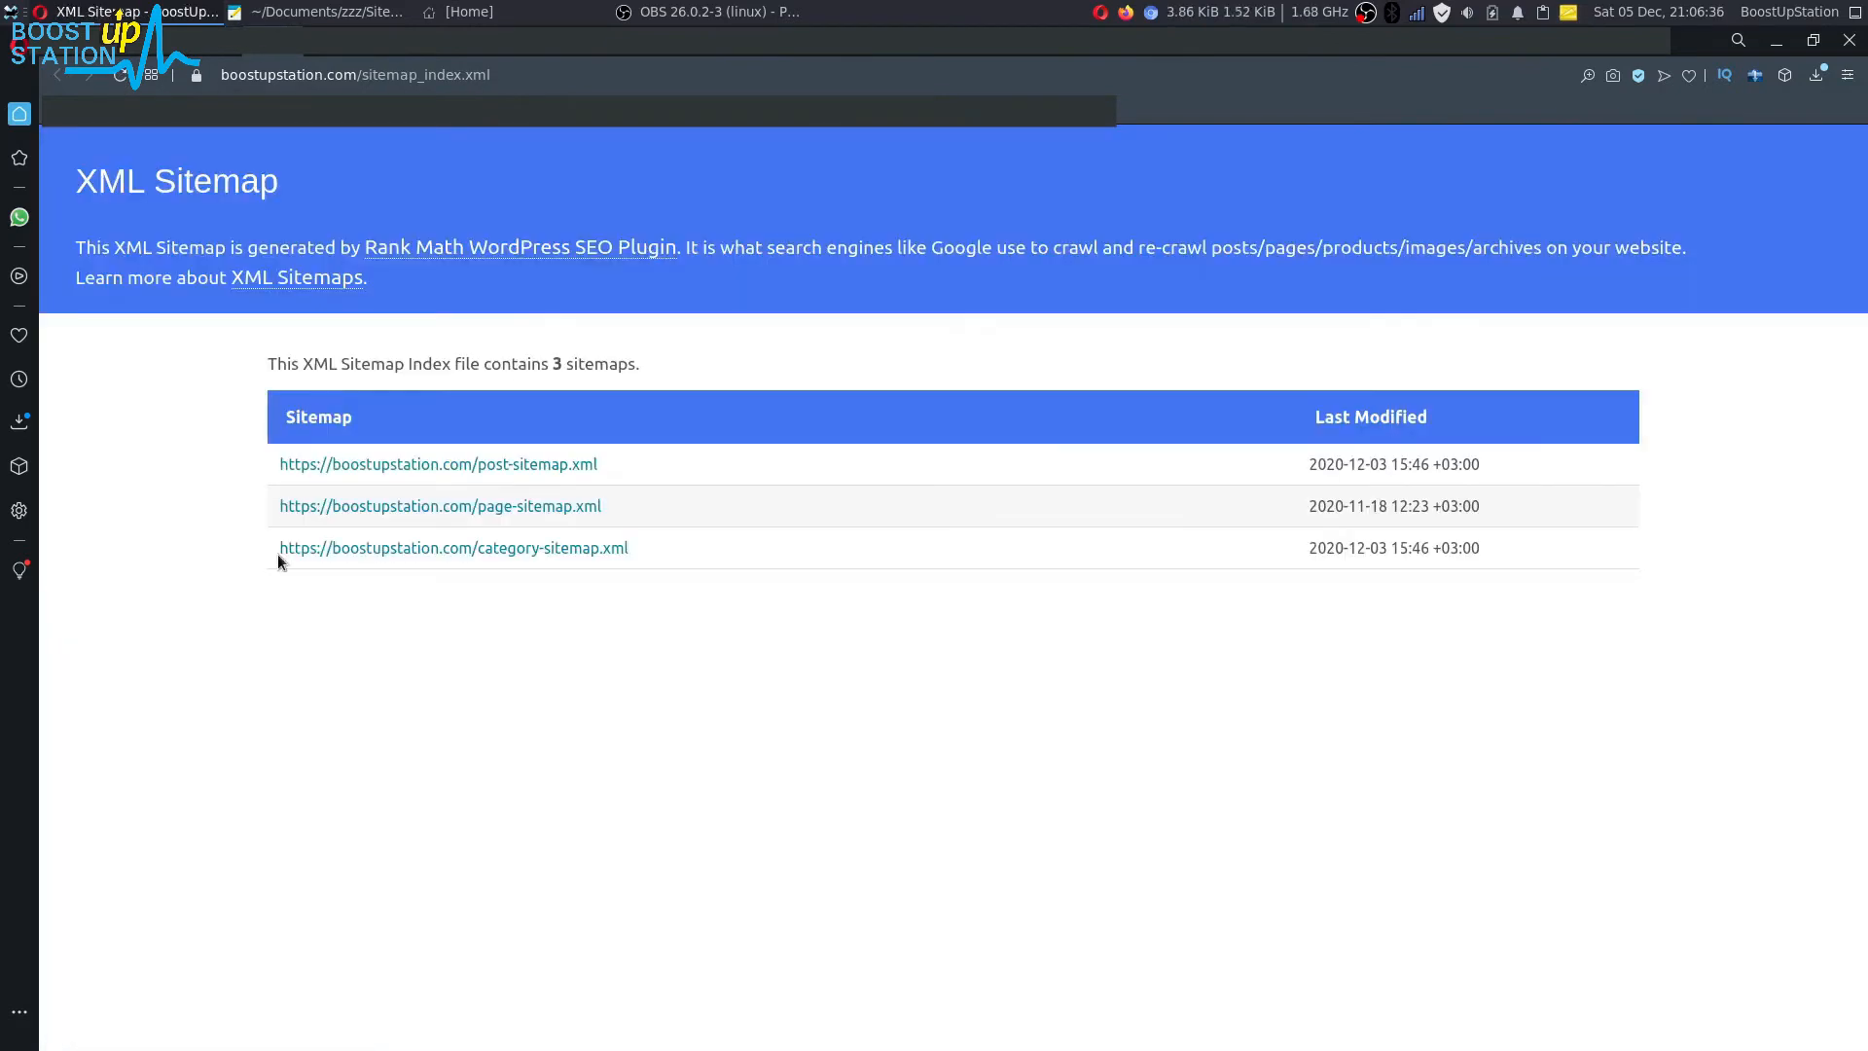
{"action": "mouse_move", "coordinate": [644, 668]}
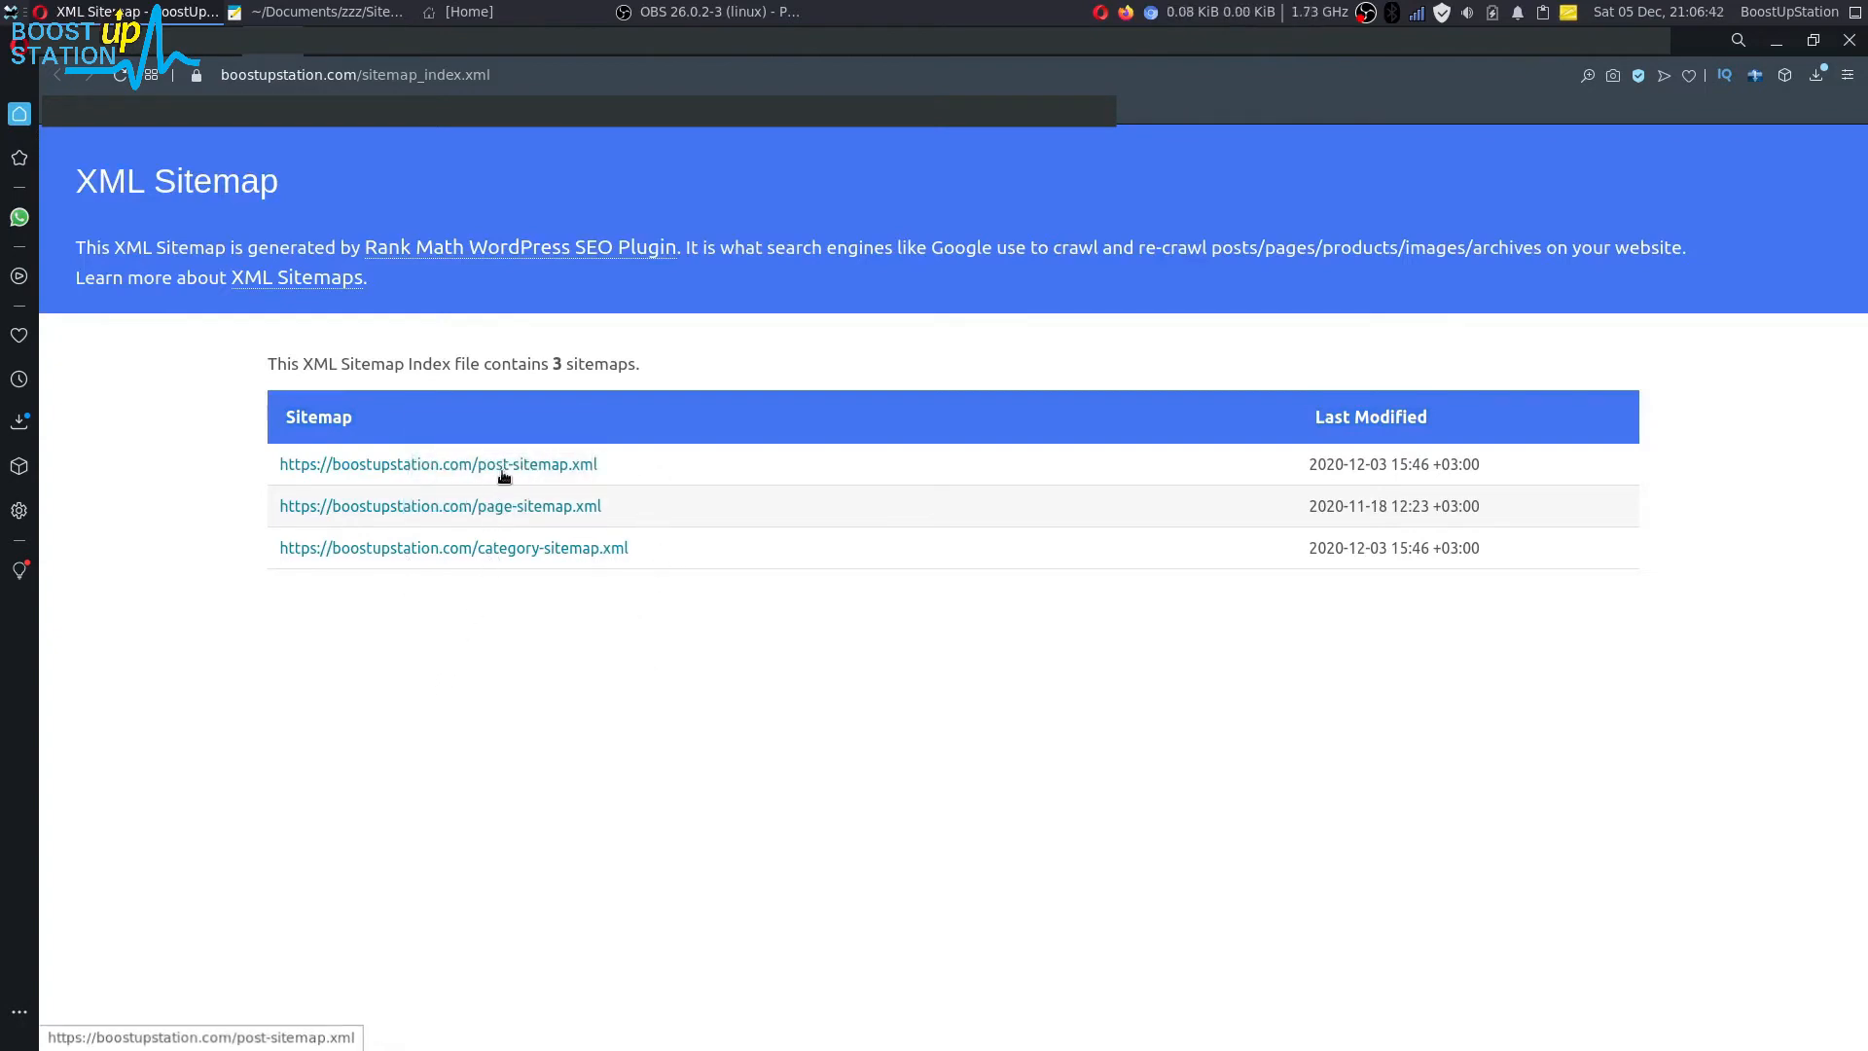
Load post-sitemap.xml and confirm it lists 146 URLs with last-modified dates
{"action": "left_click", "coordinate": [437, 463]}
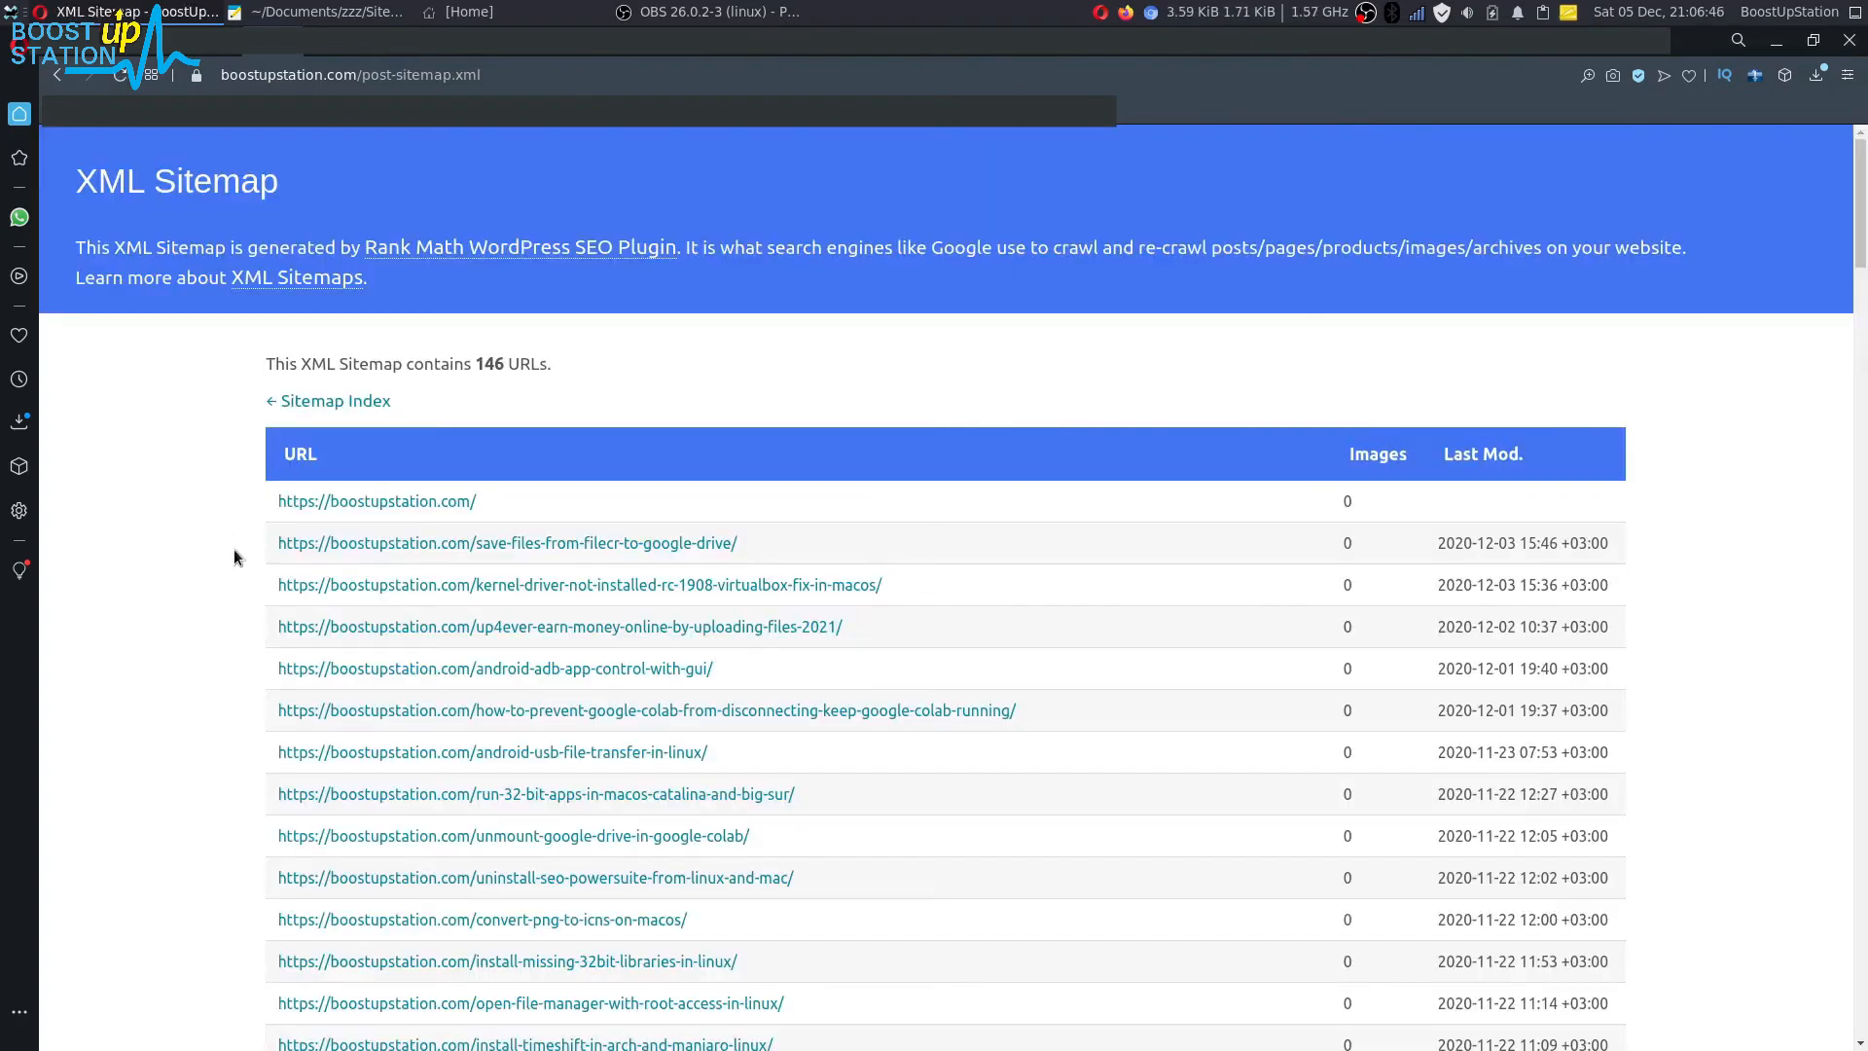
{"action": "double_click", "coordinate": [405, 364]}
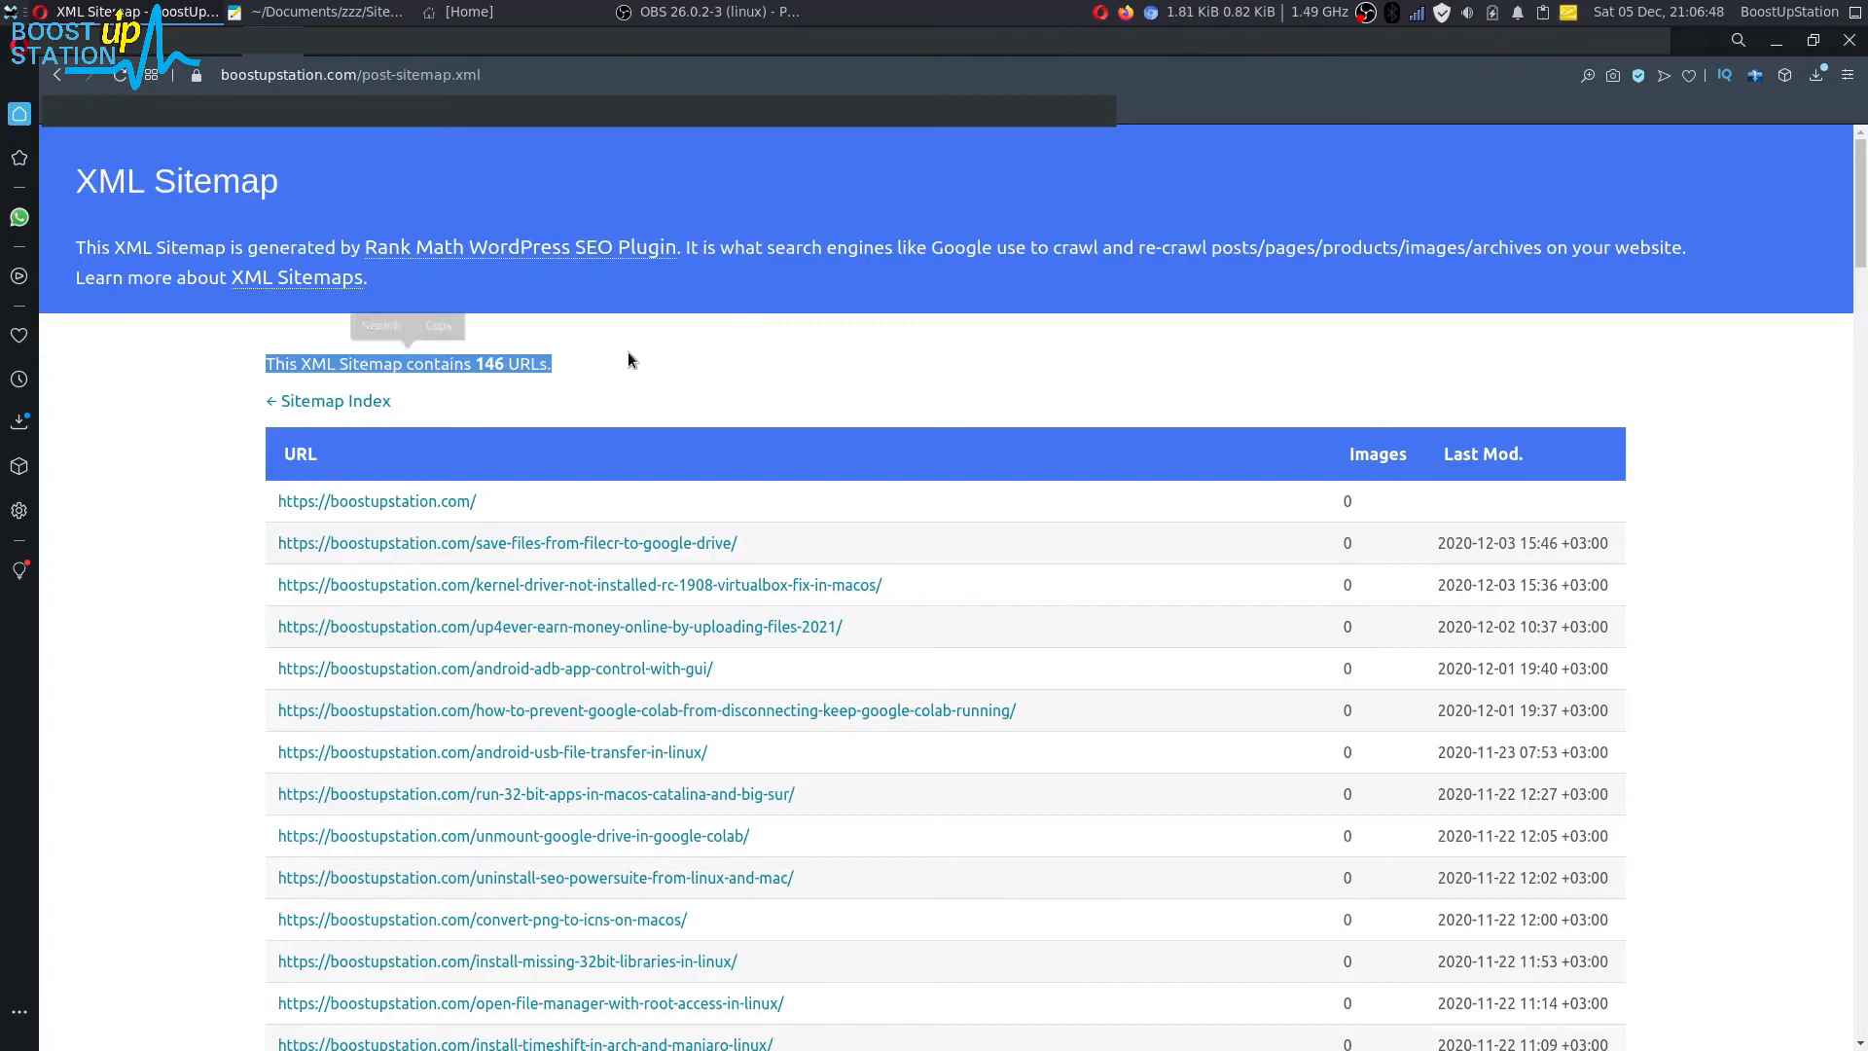
{"action": "scroll", "scroll_direction": "down", "scroll_amount": 3}
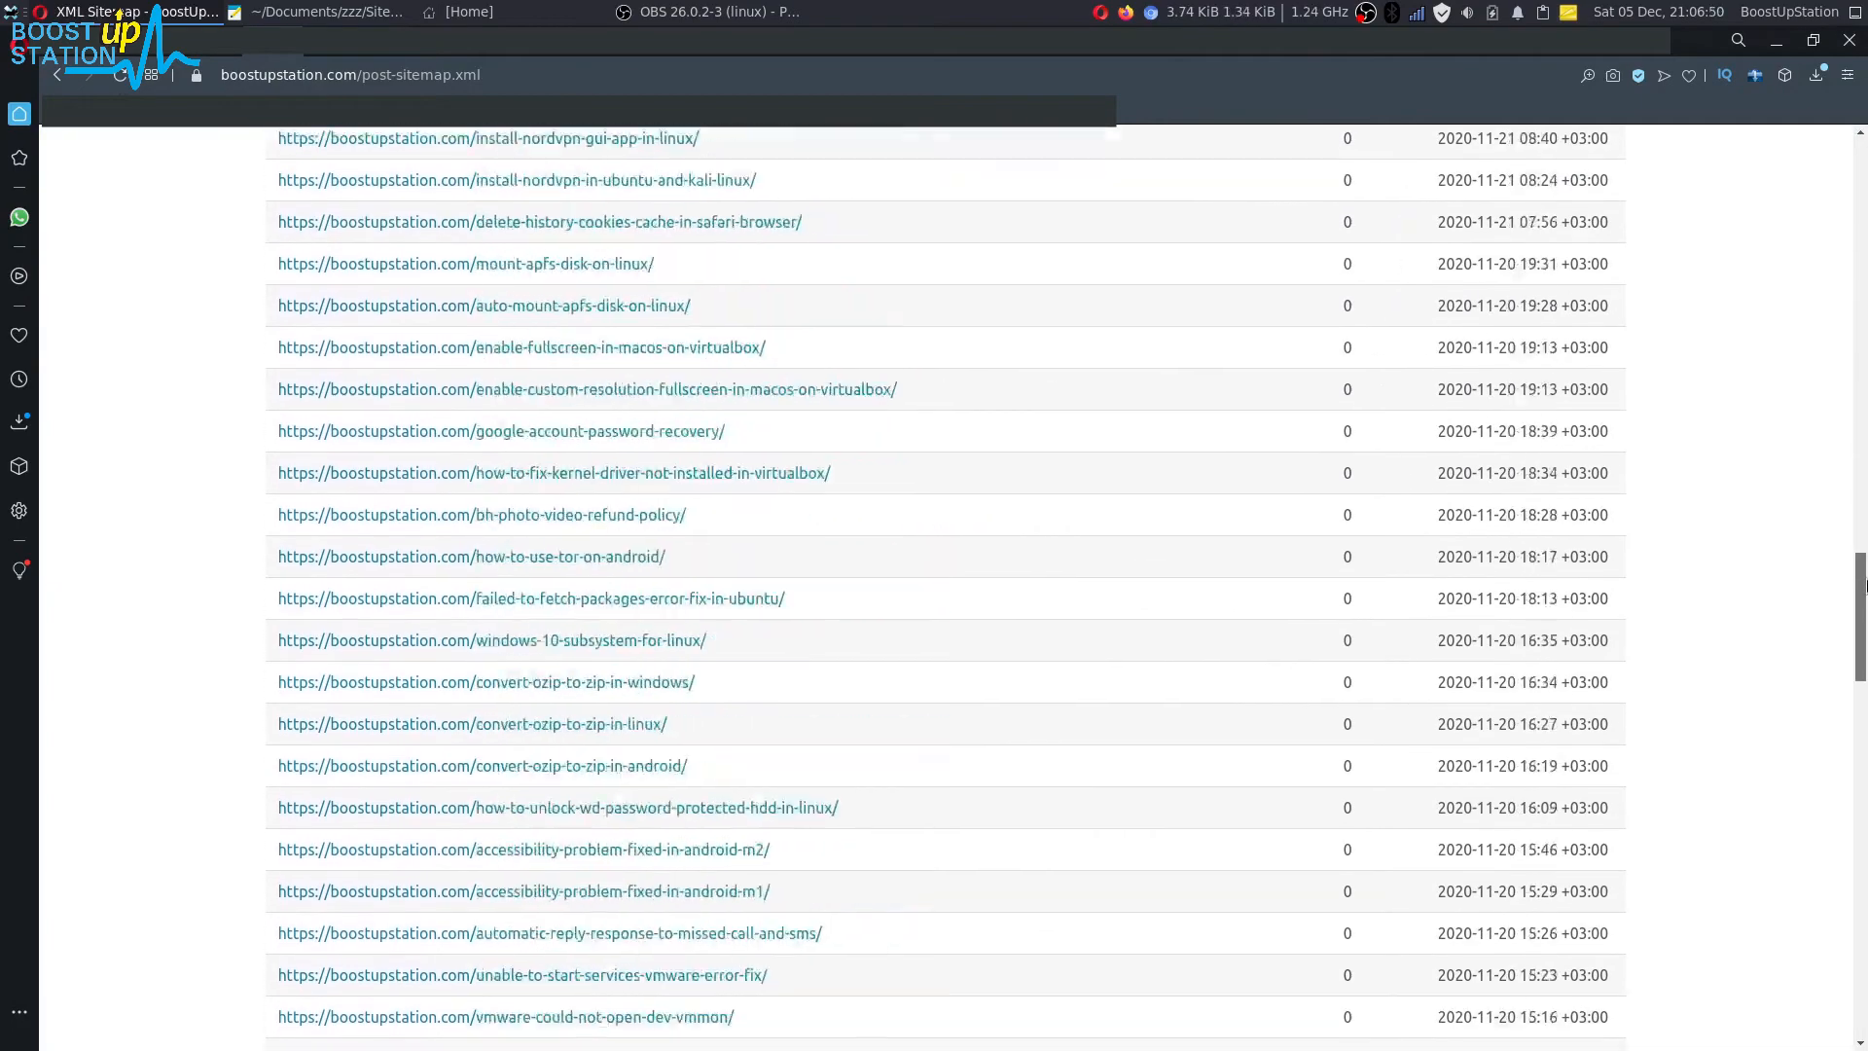
{"action": "scroll", "scroll_direction": "up", "scroll_amount": 3}
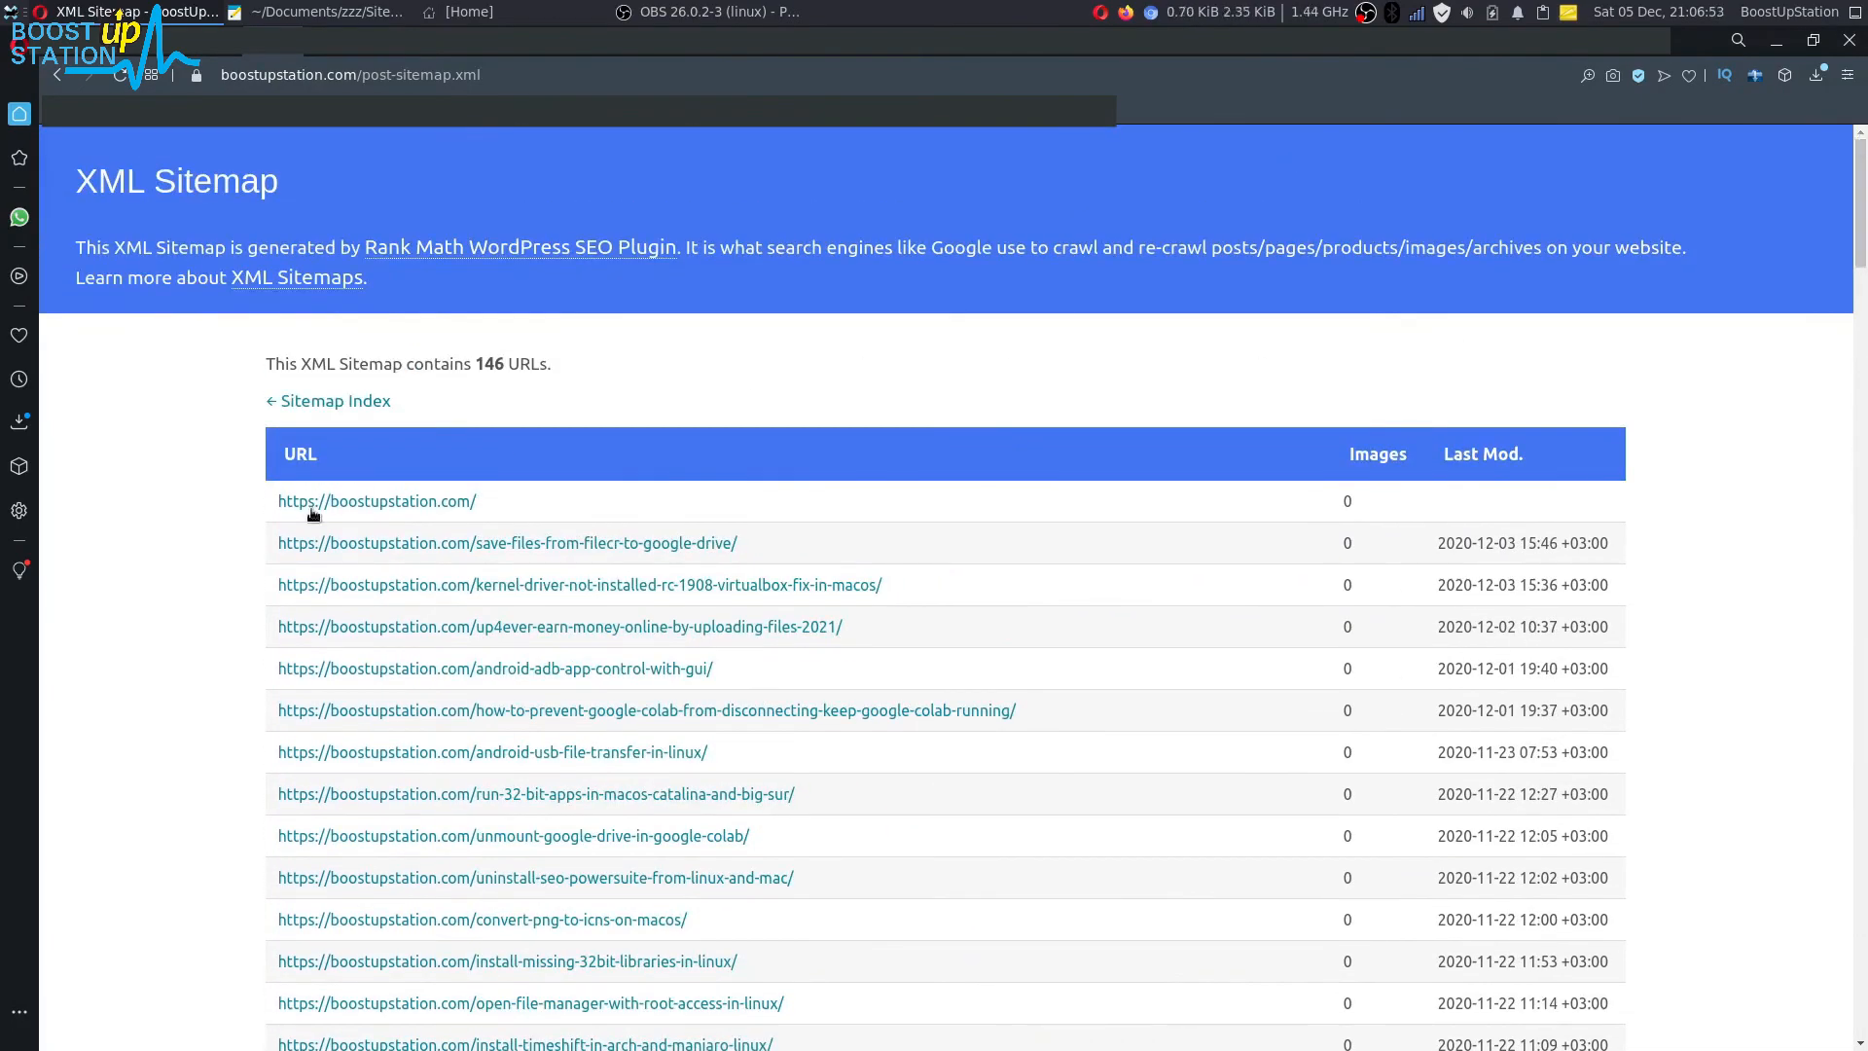